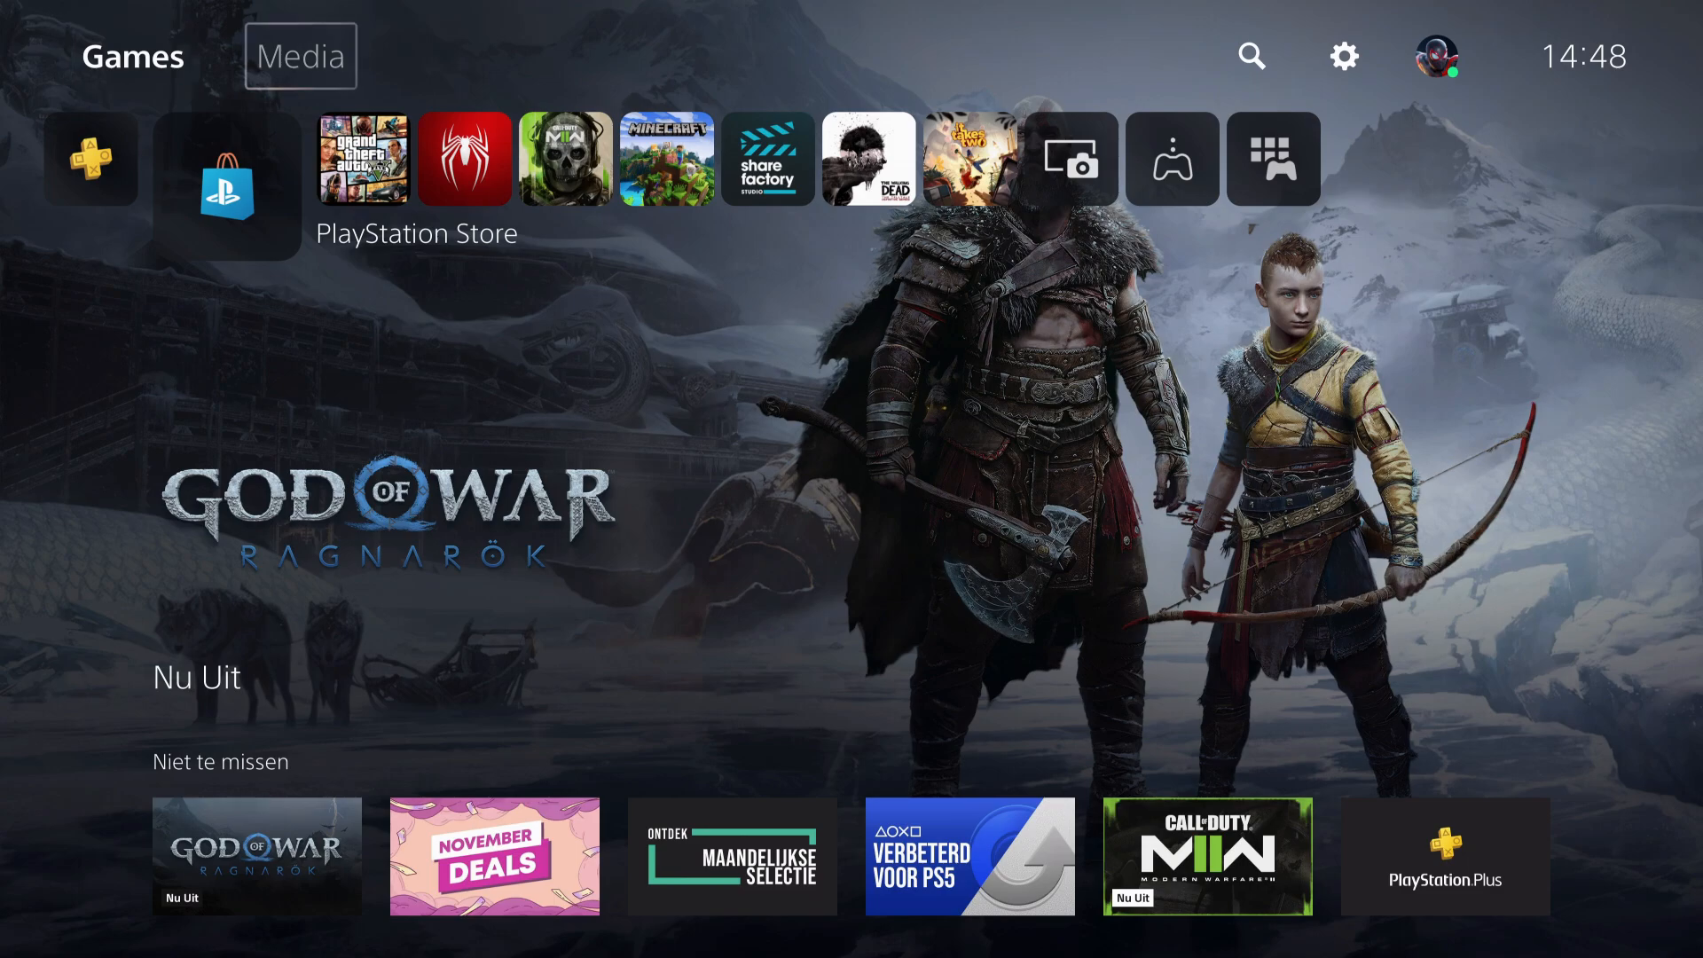
Reach the Network settings from the home screen via the Settings gear
left_click(89, 158)
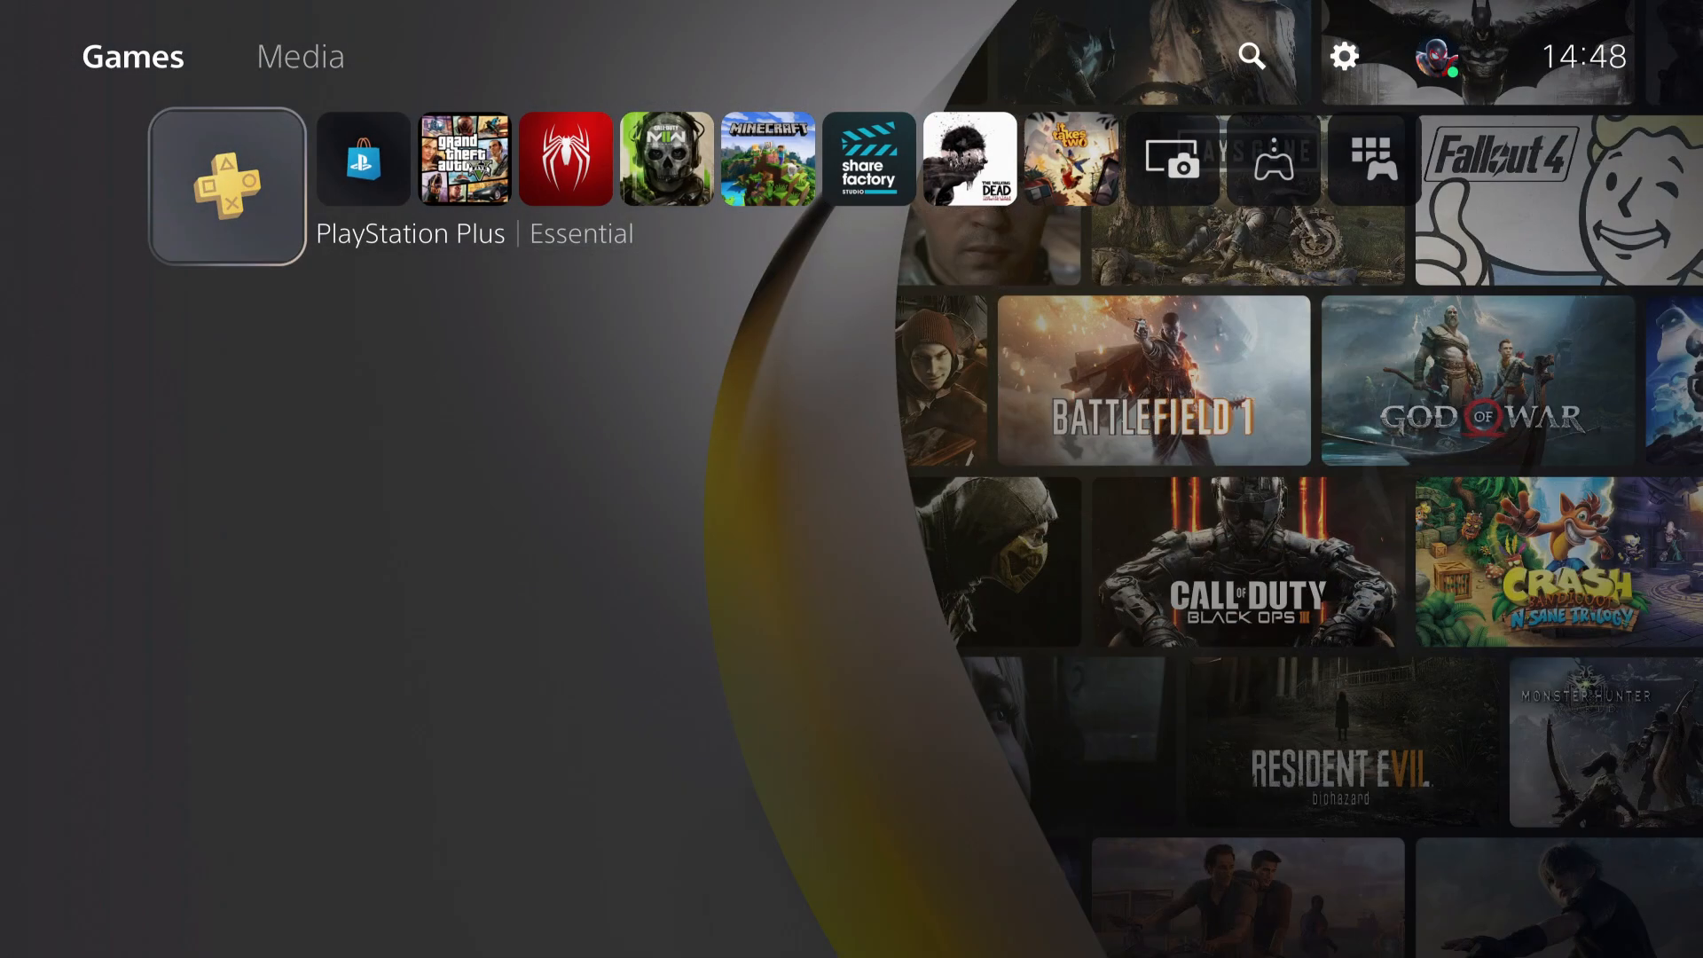
left_click(362, 186)
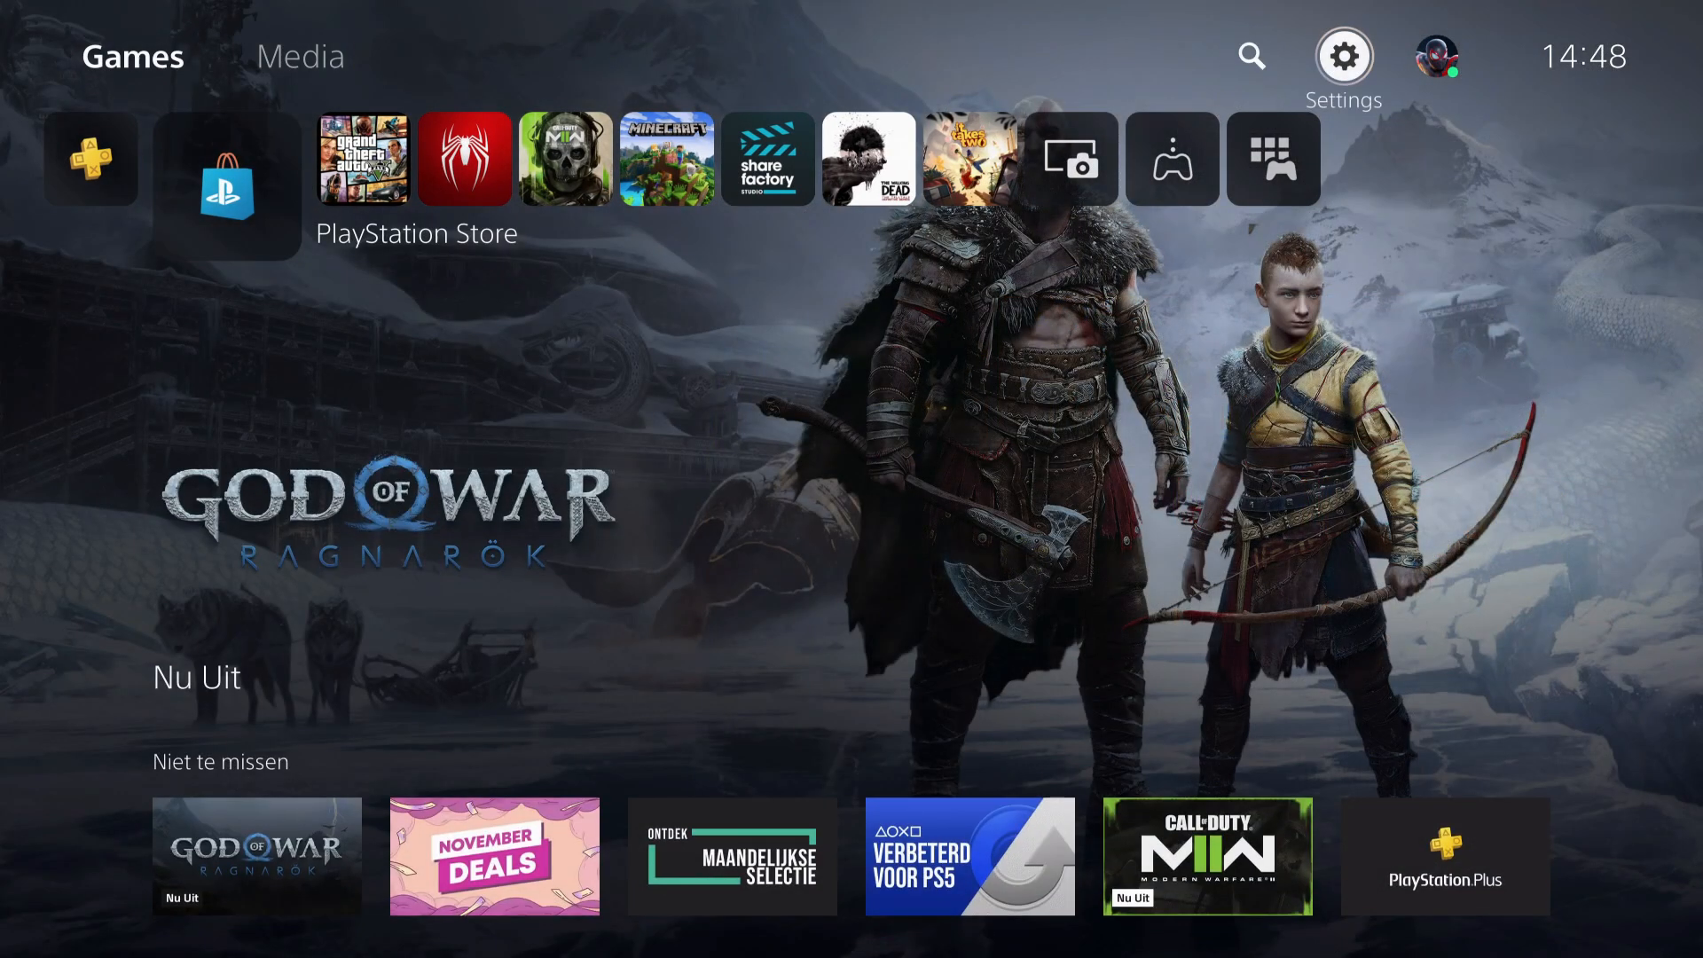
left_click(1343, 55)
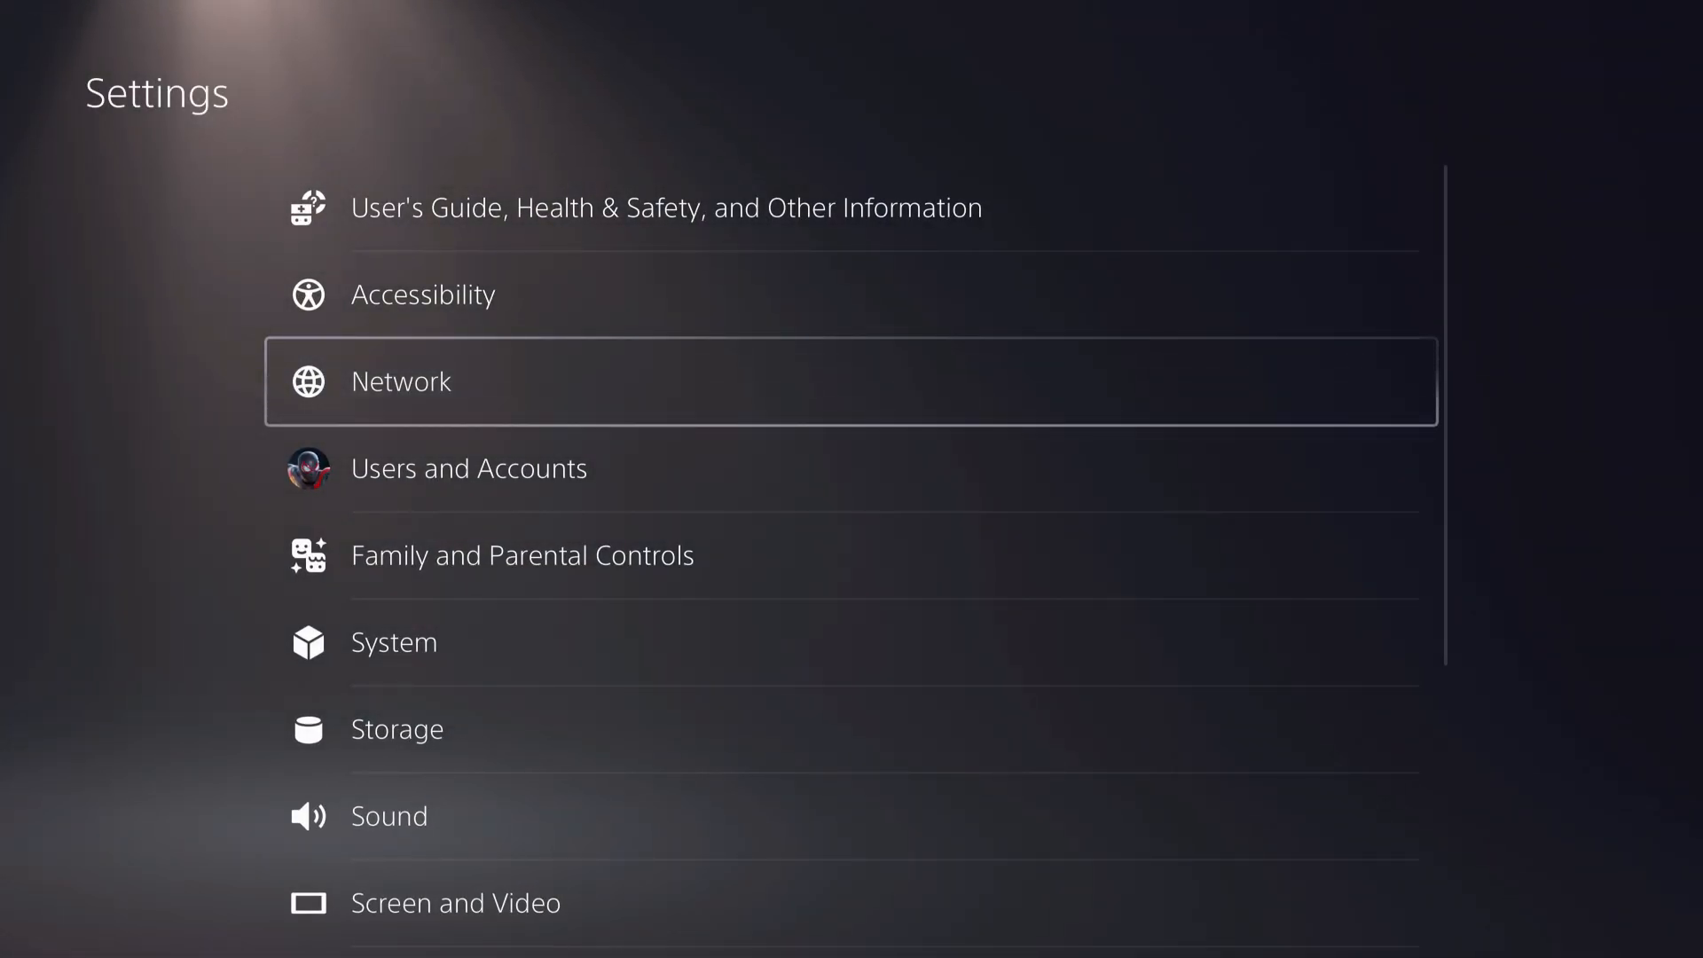
left_click(399, 380)
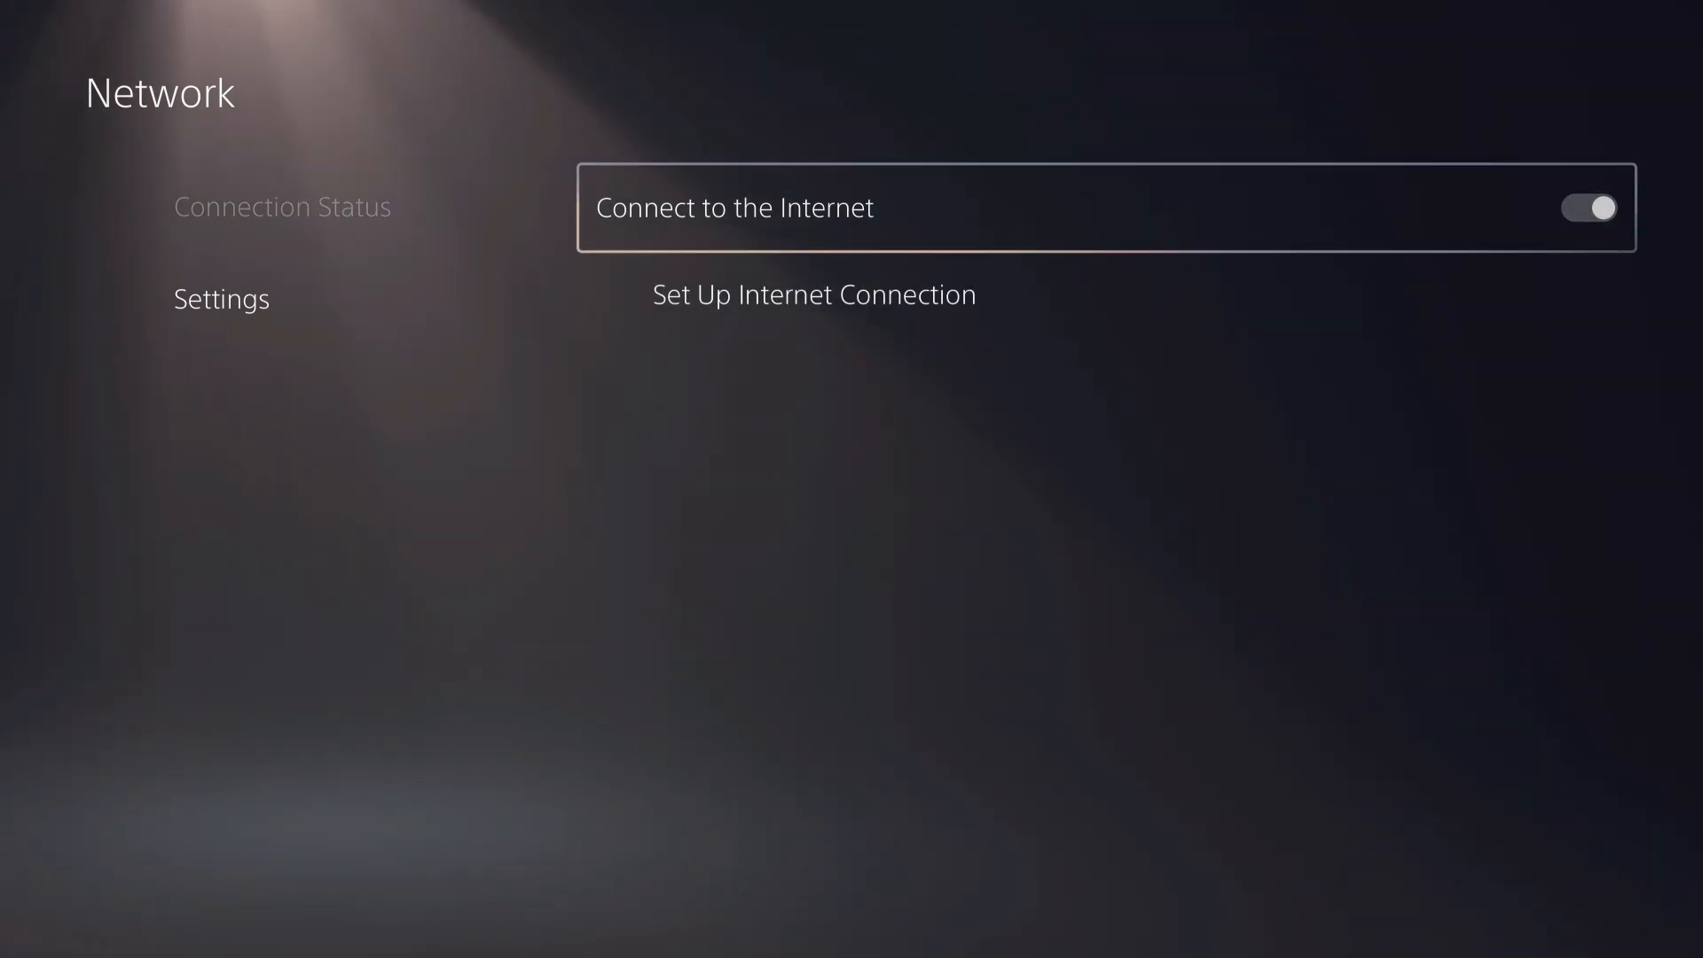
View the registered networks under Set Up Internet Connection, with Vipnet_Telekom connected
left_click(813, 295)
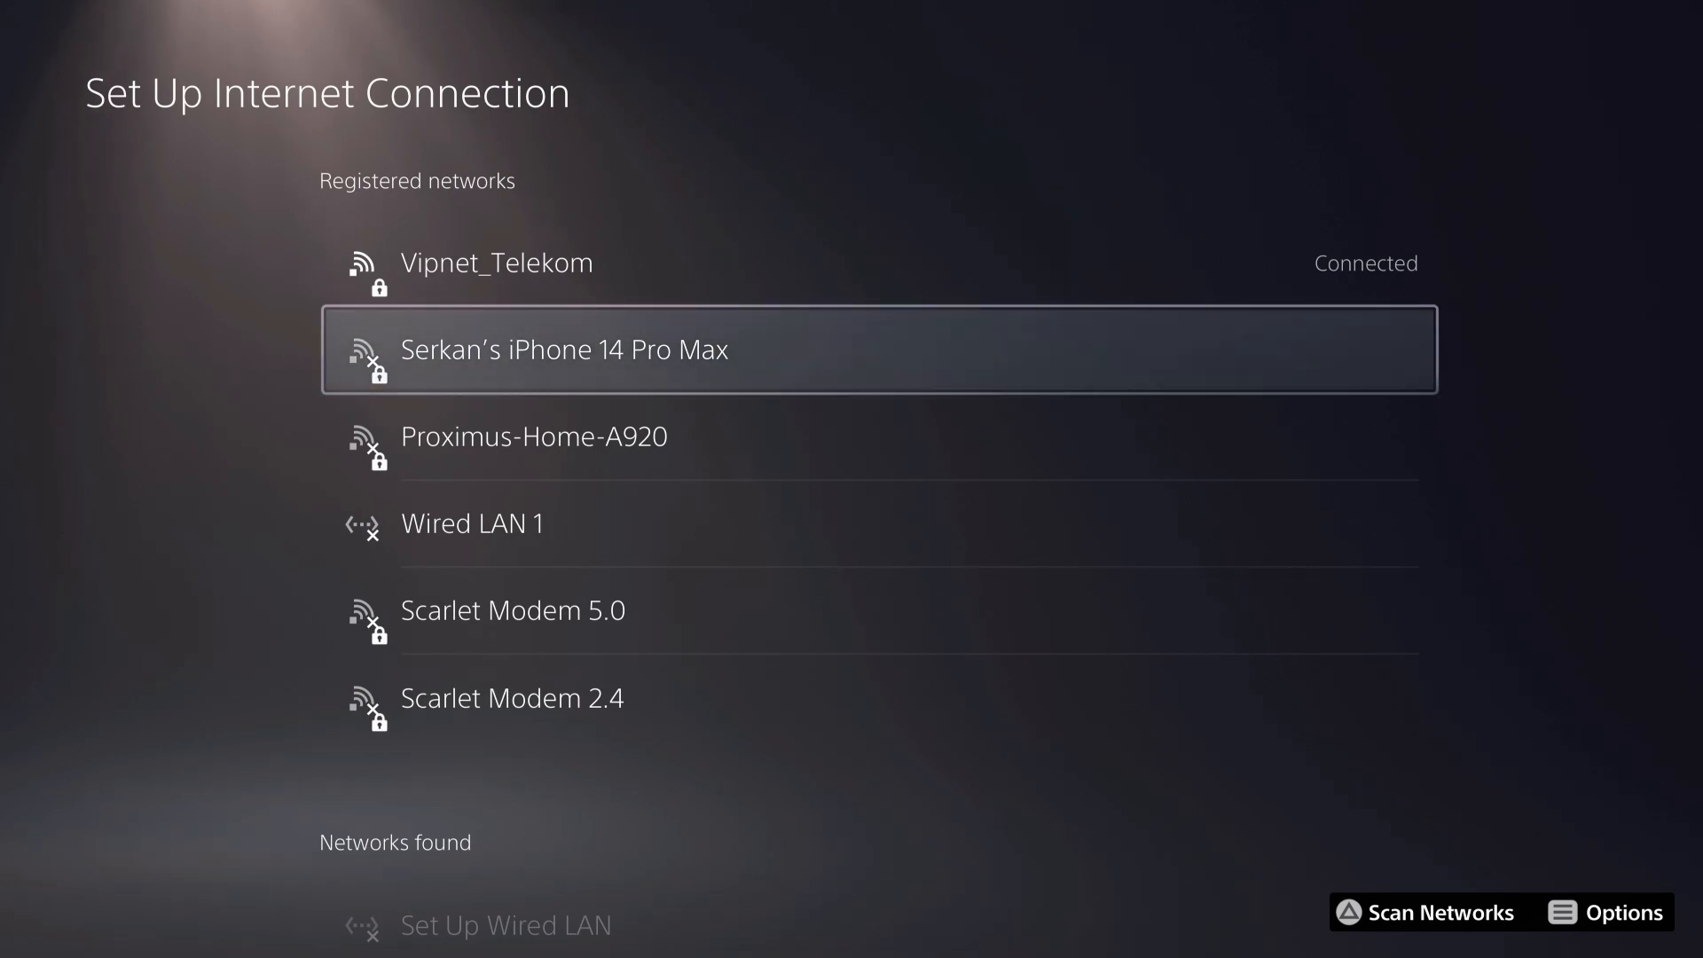
Return to the Games home screen
key("Down")
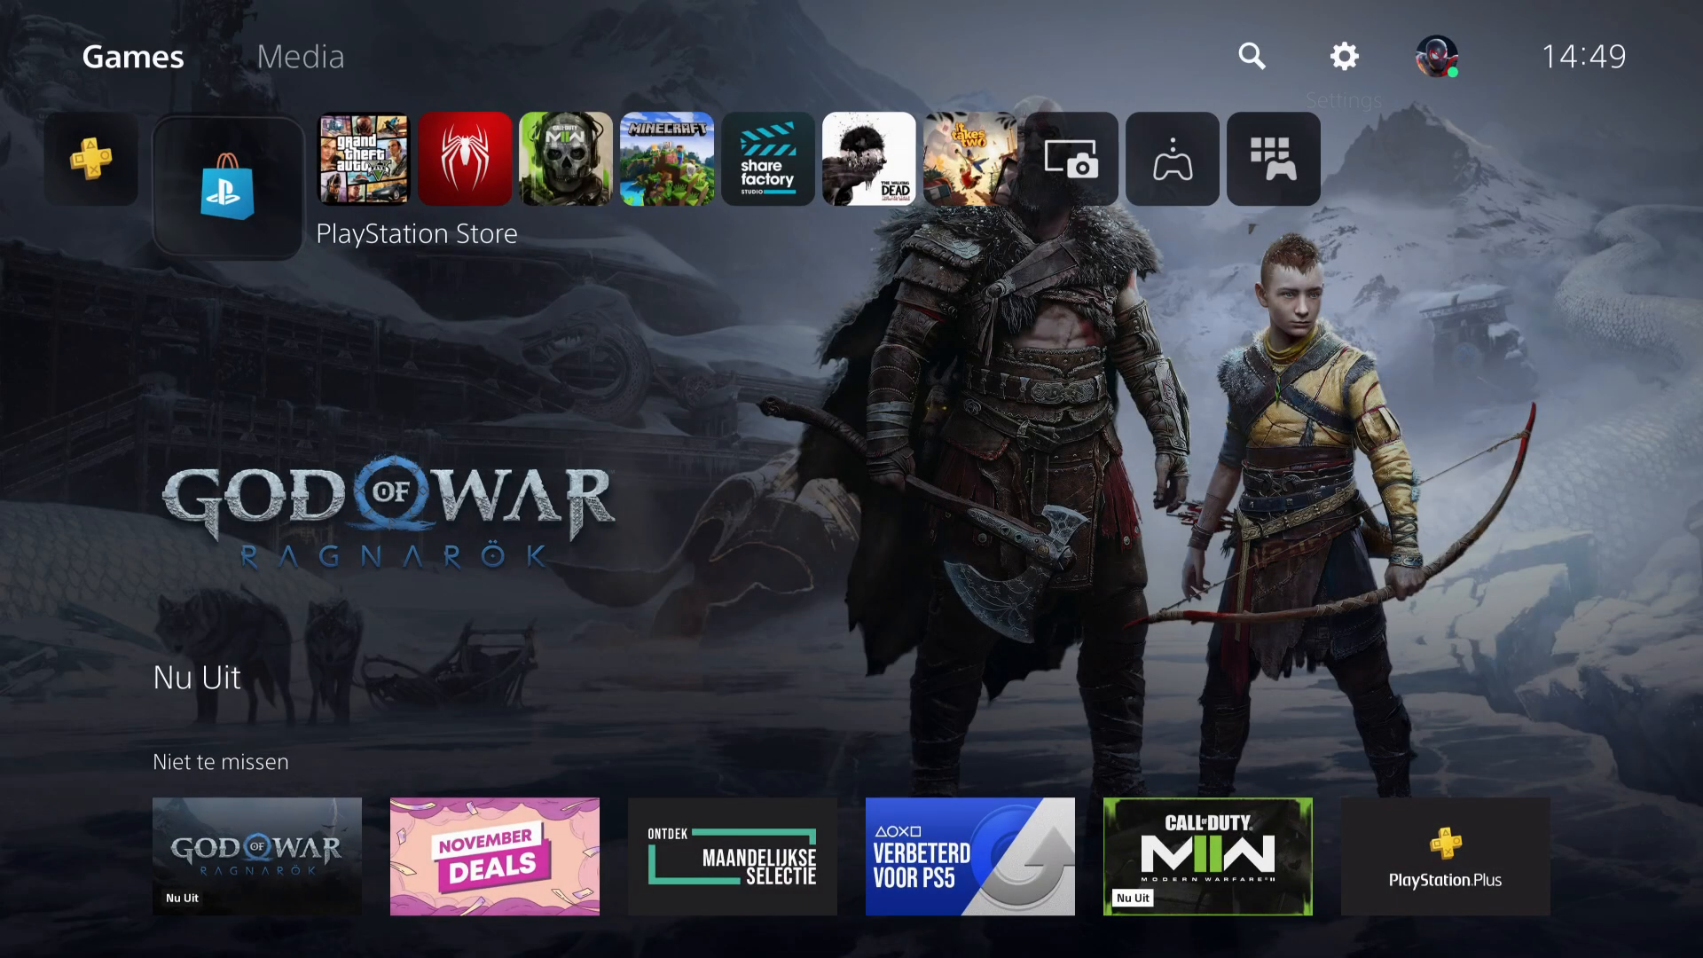
Add the Network control to the quick menu, then bring up the Power options for restarting
key("ps")
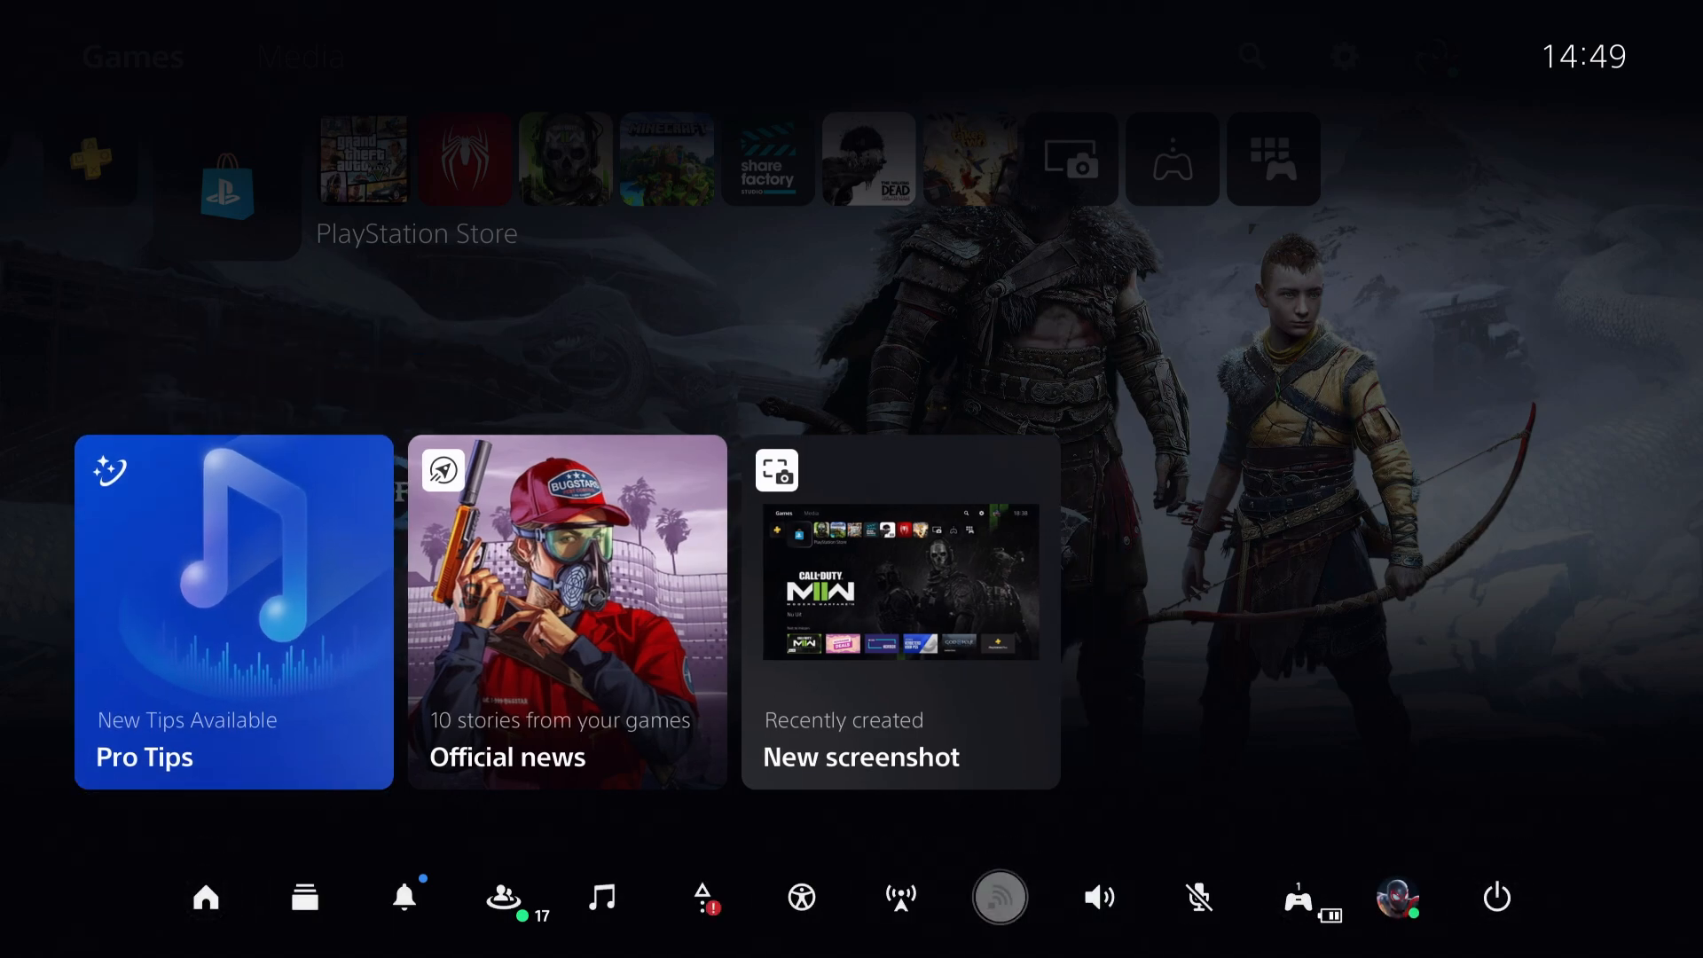
left_click(304, 897)
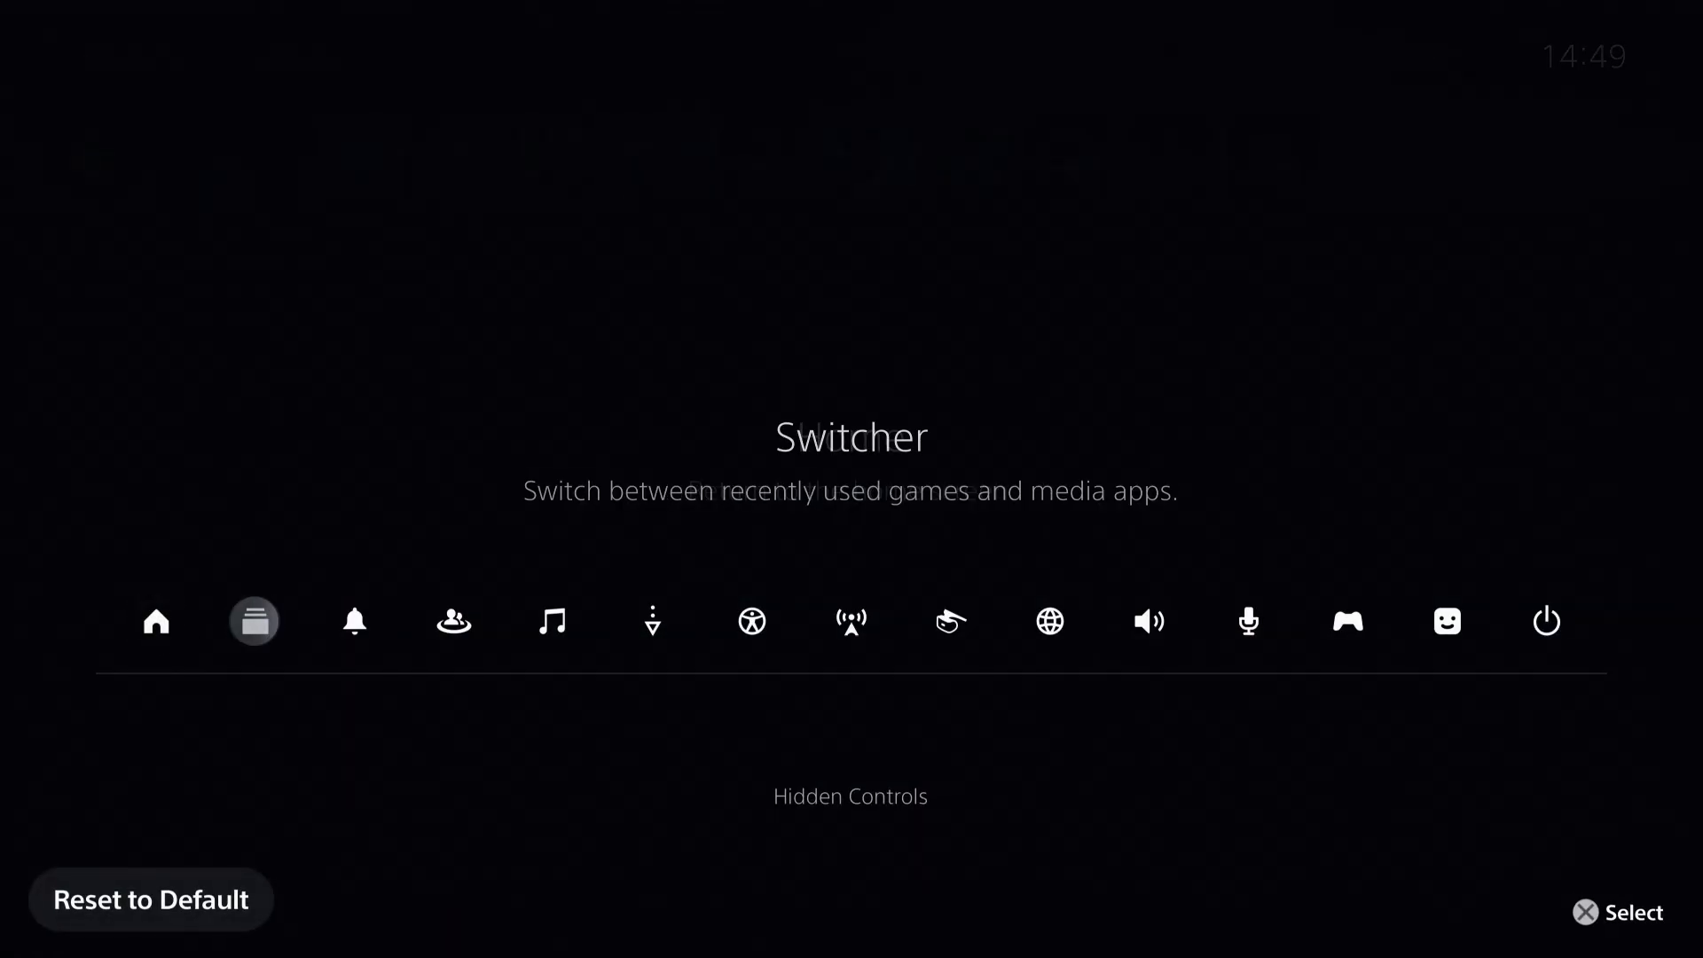
left_click(1049, 621)
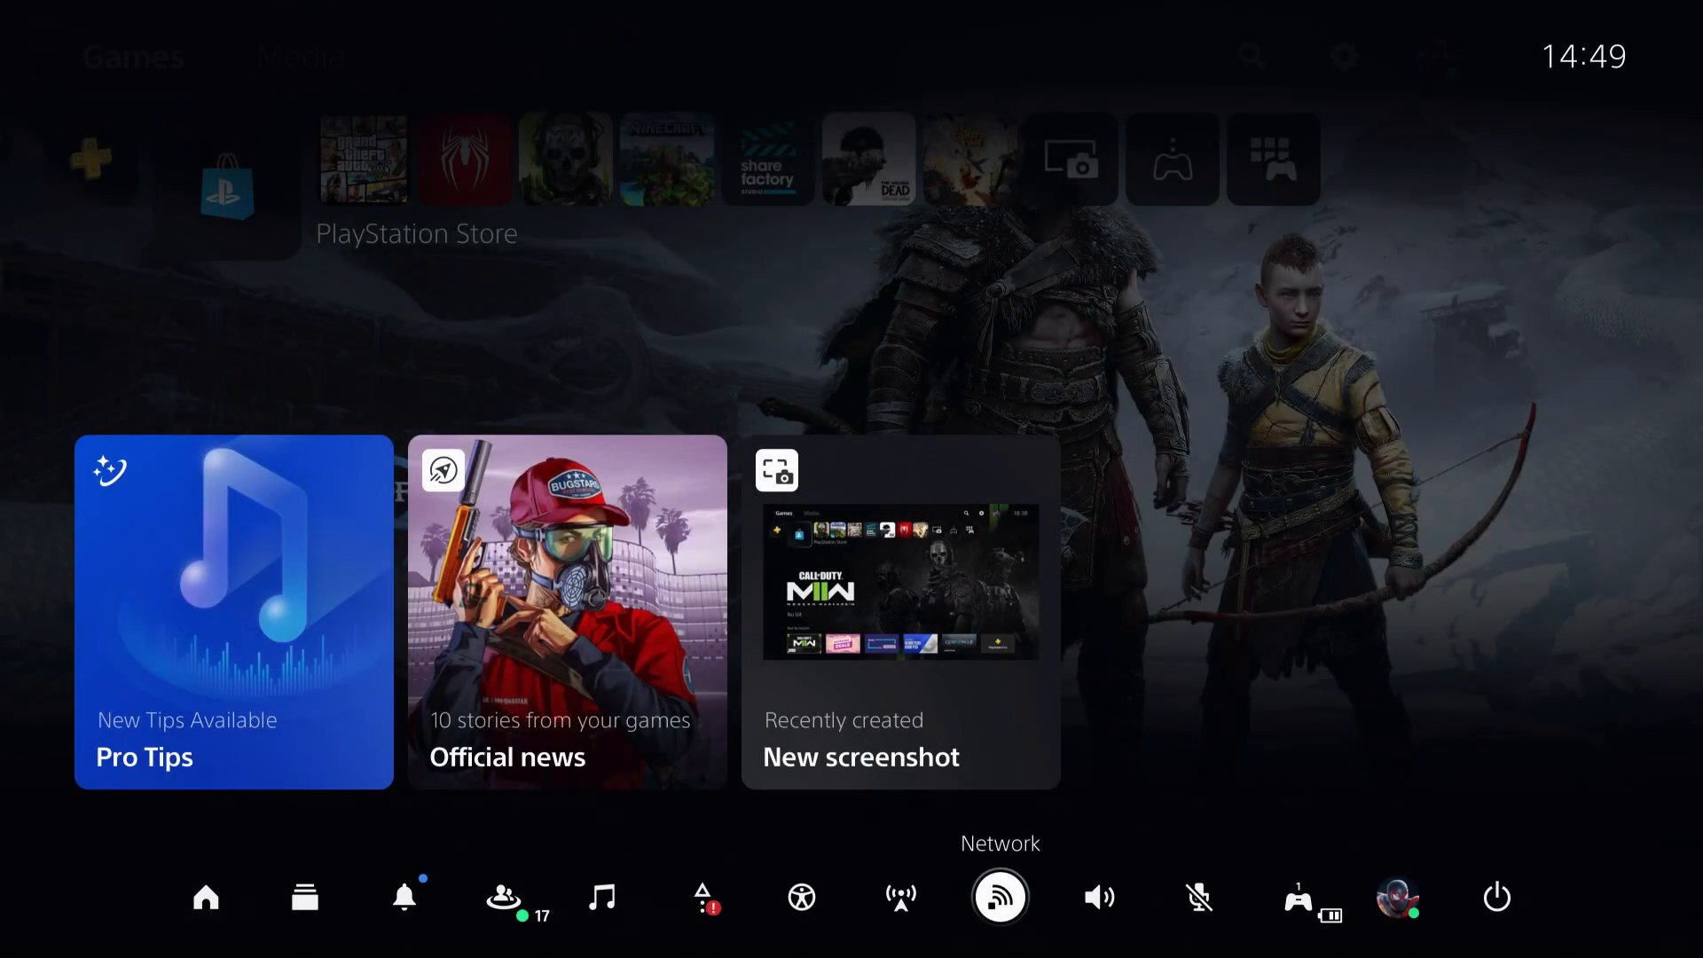
left_click(1498, 898)
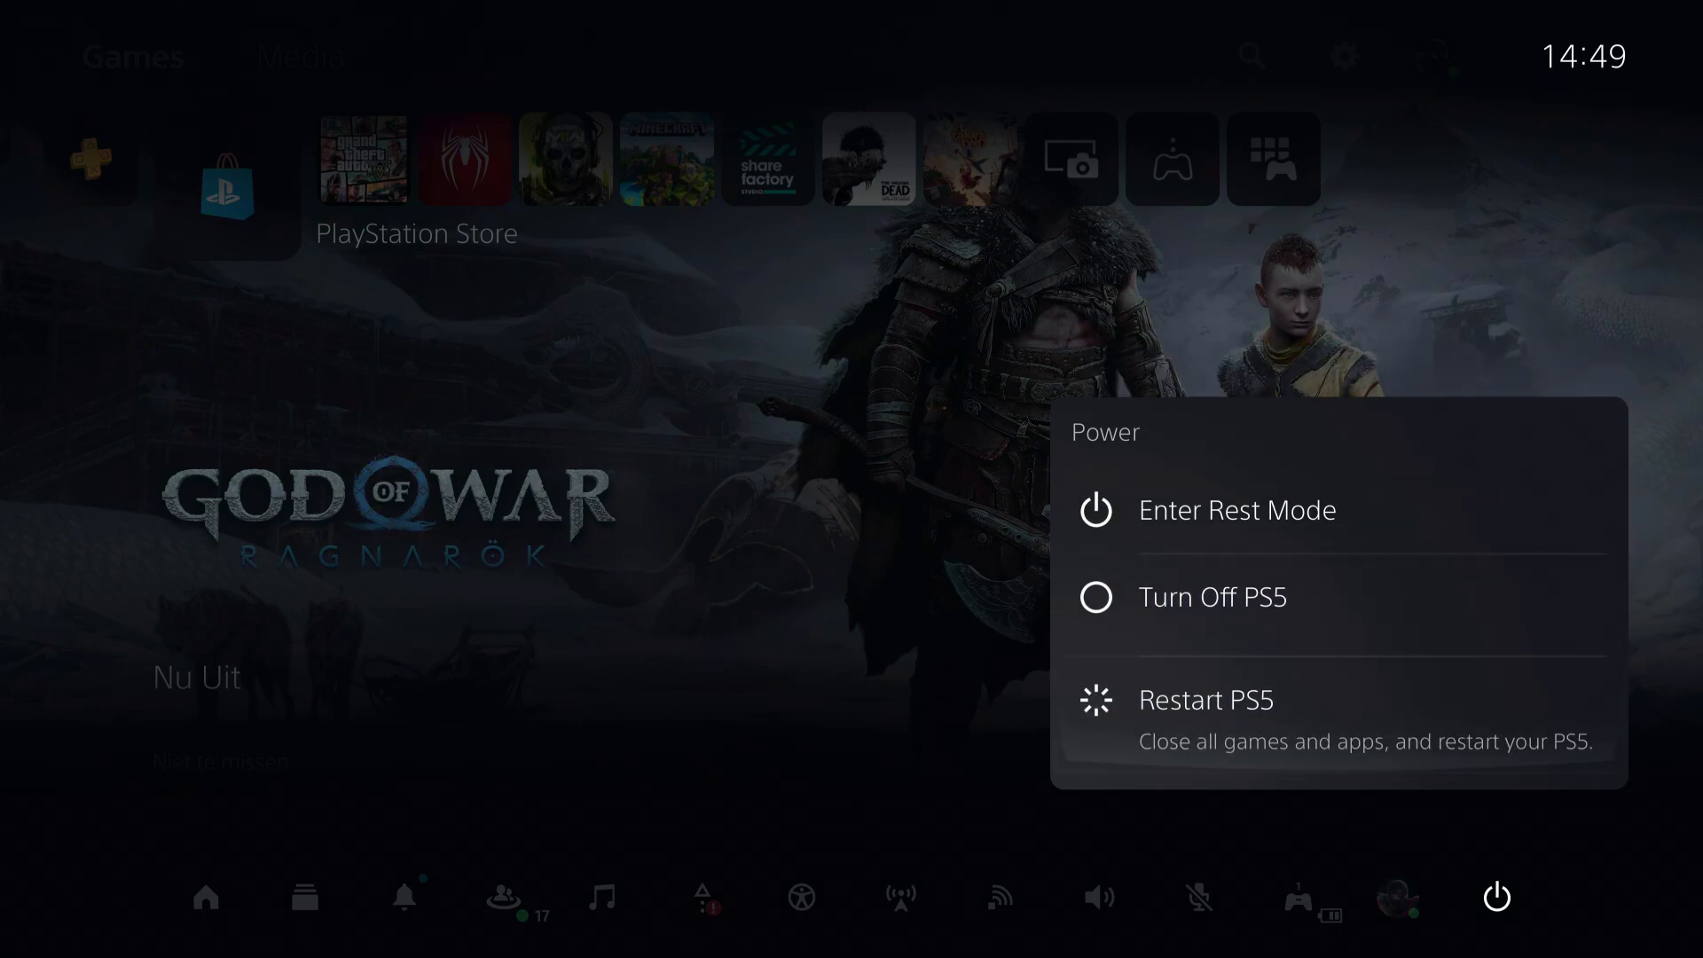